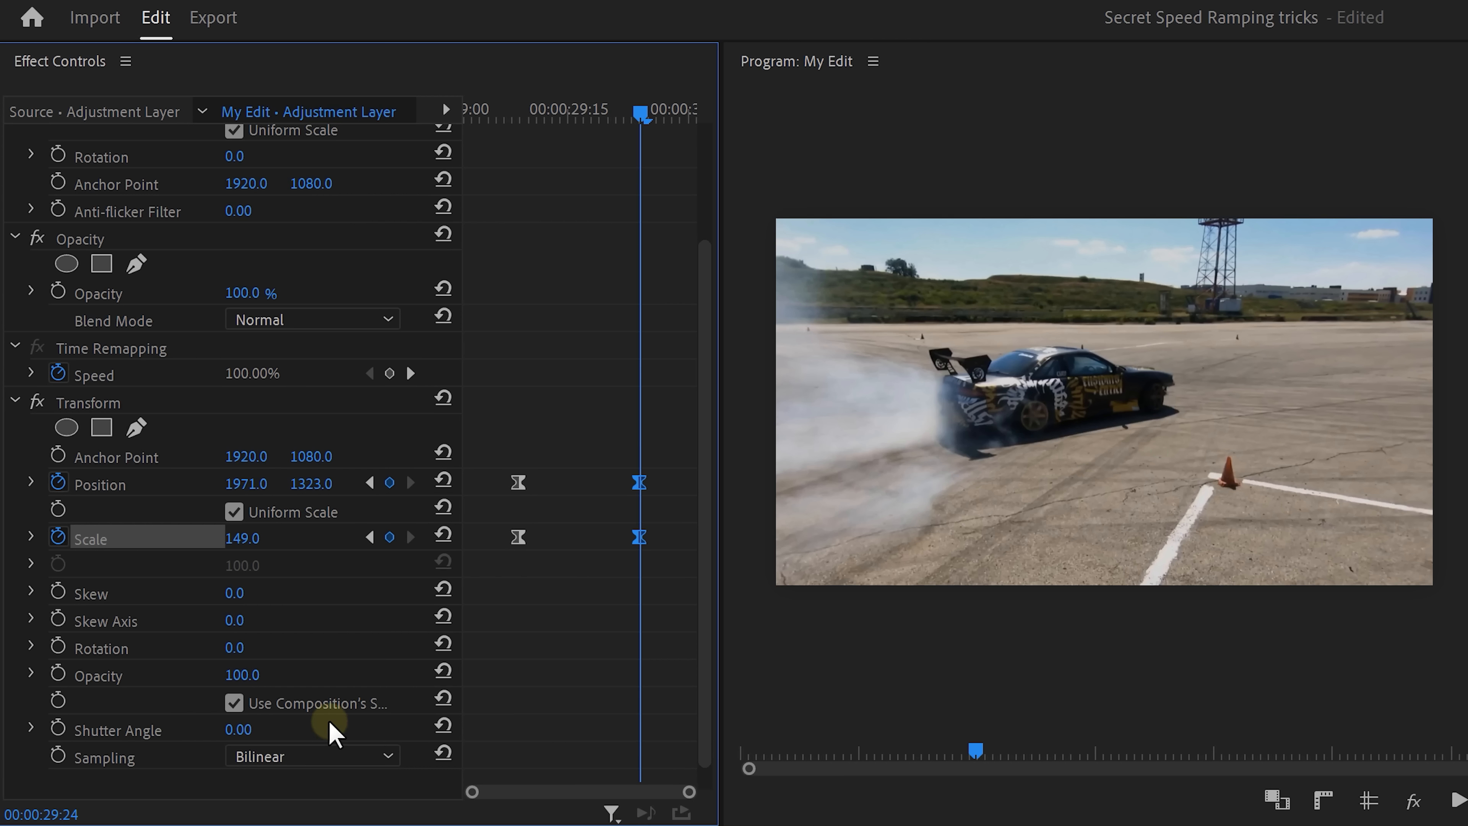
Begin editing the Transform effect's Shutter Angle value, currently 0.00, to raise it for motion blur.
{"action": "double_click", "coordinate": [238, 730]}
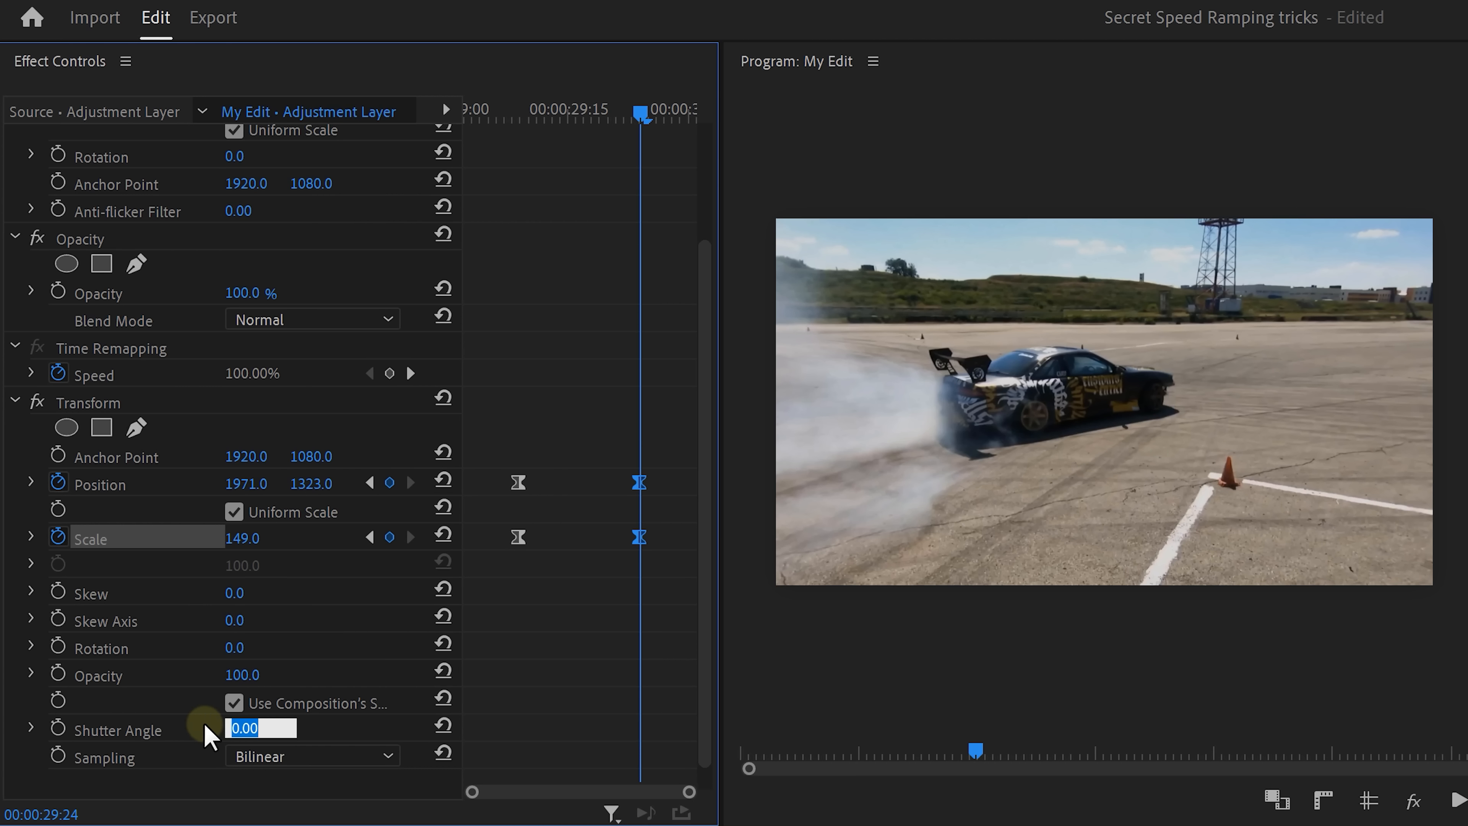